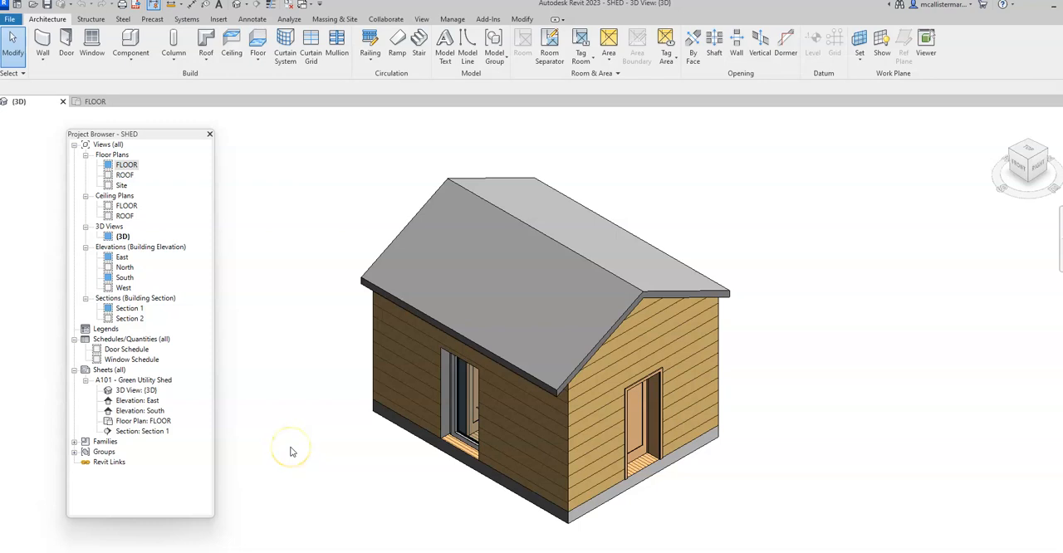
{"action": "mouse_move", "coordinate": [290, 452]}
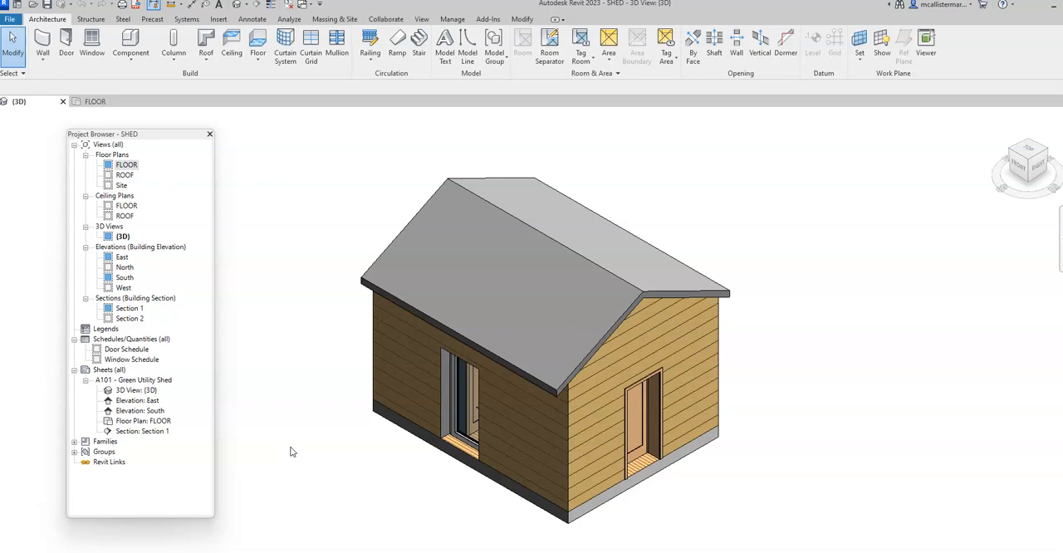
{"action": "mouse_move", "coordinate": [1007, 152]}
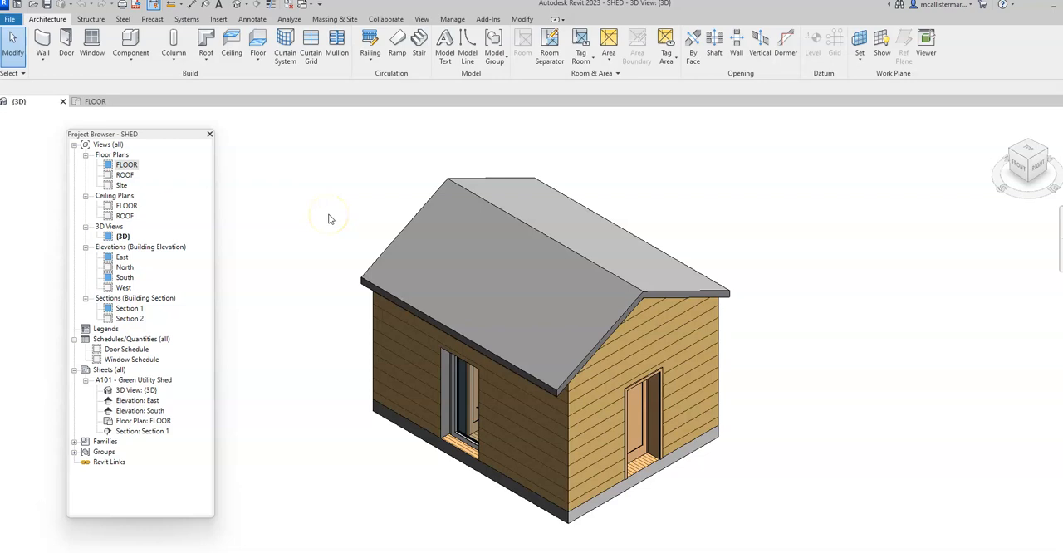
{"action": "mouse_move", "coordinate": [355, 51]}
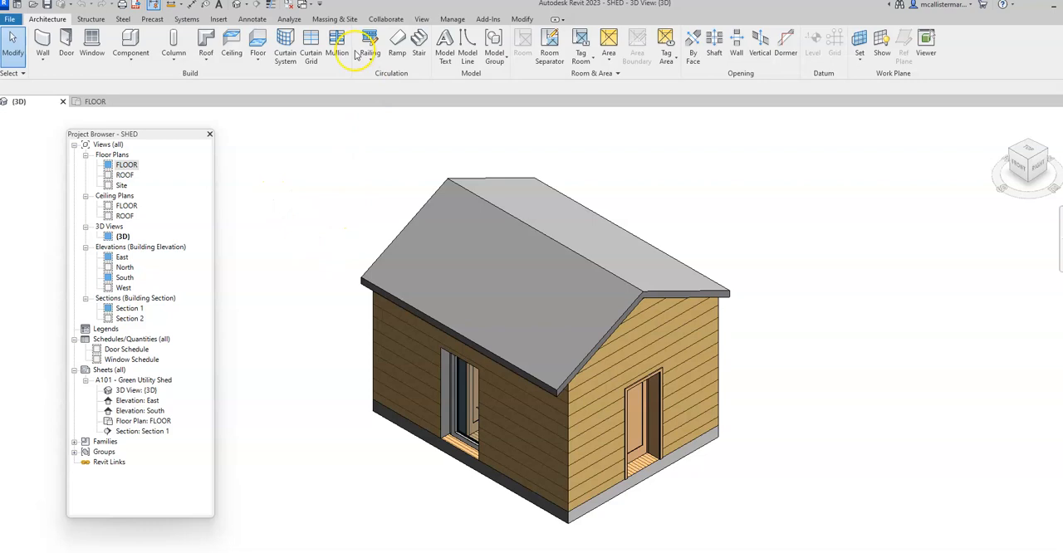
{"action": "mouse_move", "coordinate": [241, 98]}
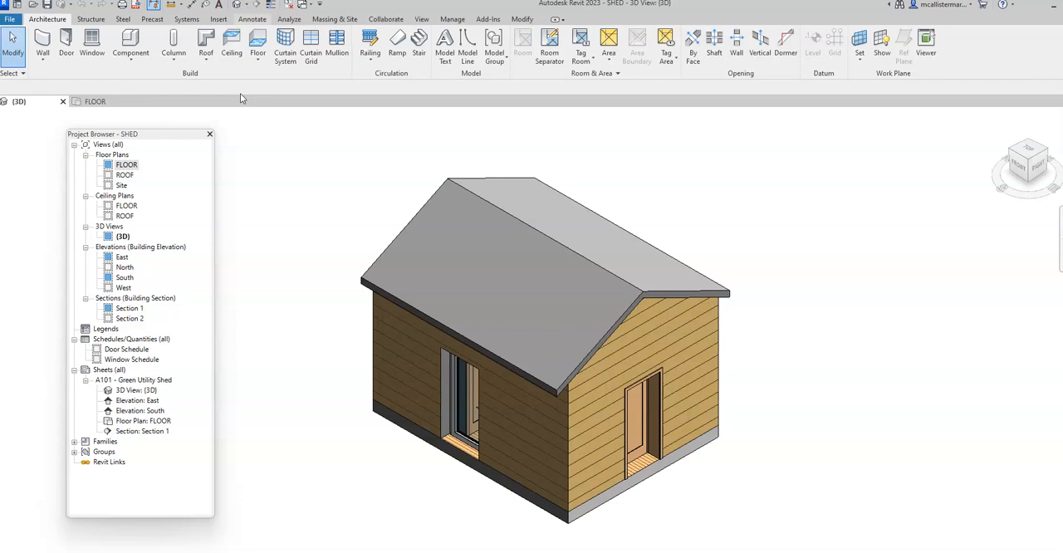
Step: Export the shed model via File > Export > CAD Formats as a binary STL at fine resolution
{"action": "left_click", "coordinate": [37, 183]}
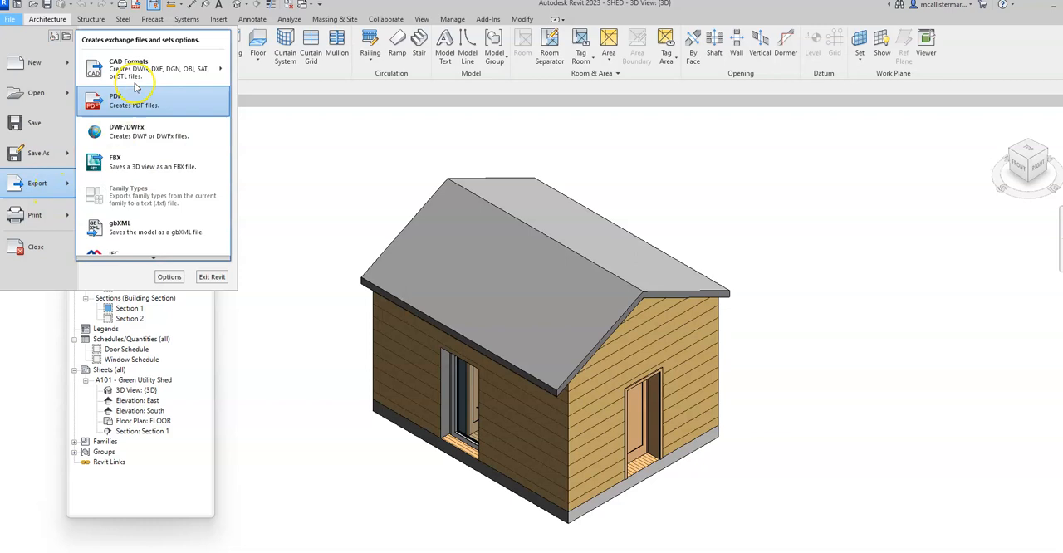
{"action": "left_click", "coordinate": [130, 68]}
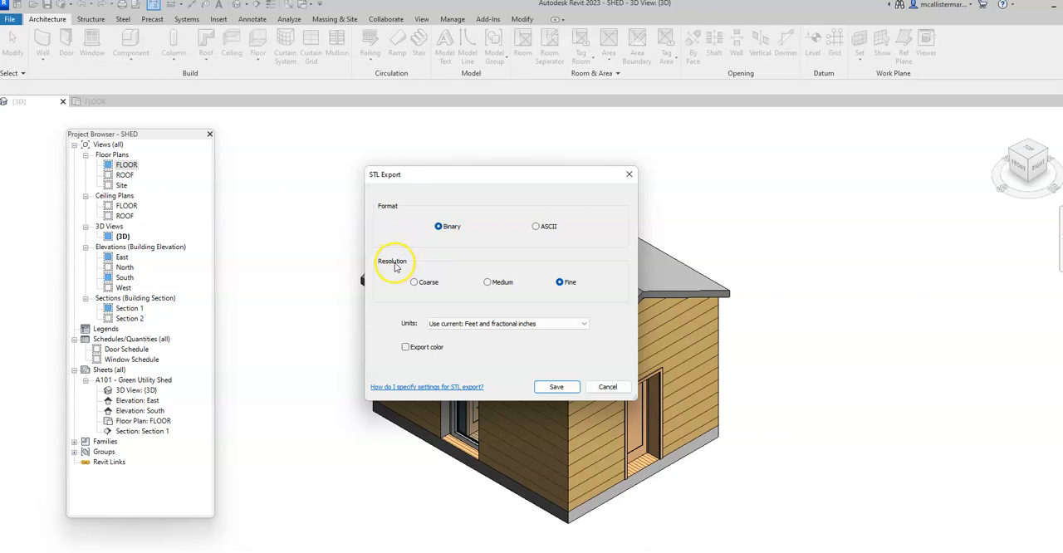
{"action": "left_click", "coordinate": [583, 322]}
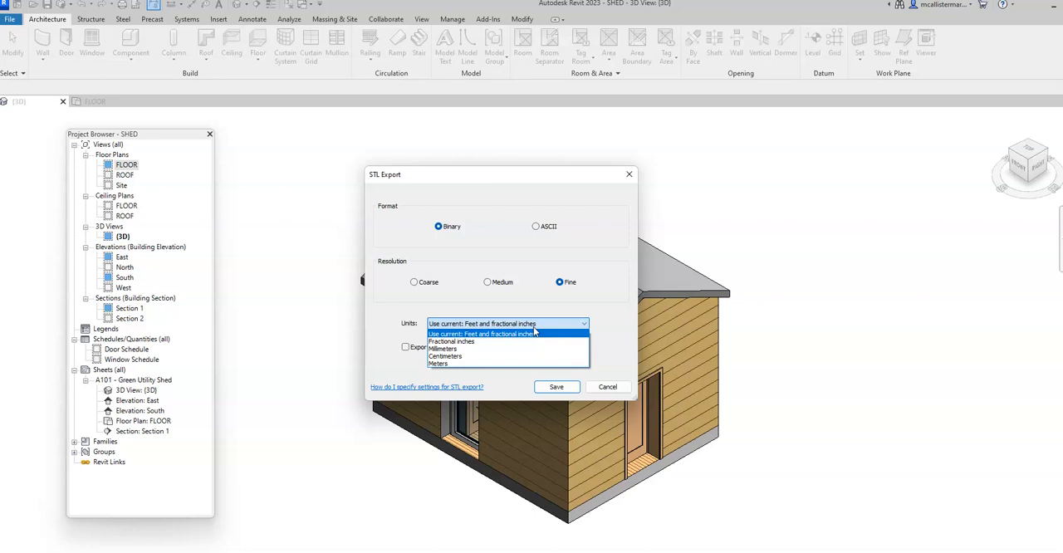
{"action": "left_click", "coordinate": [482, 332]}
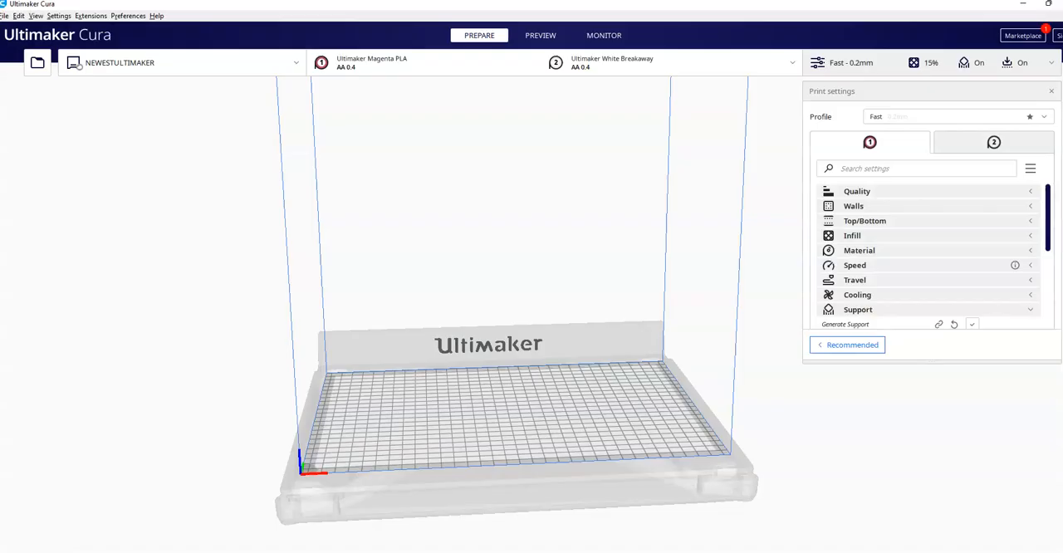
Step: Load the exported 'SHED 3D View' STL file onto the Cura build plate
{"action": "left_click", "coordinate": [36, 63]}
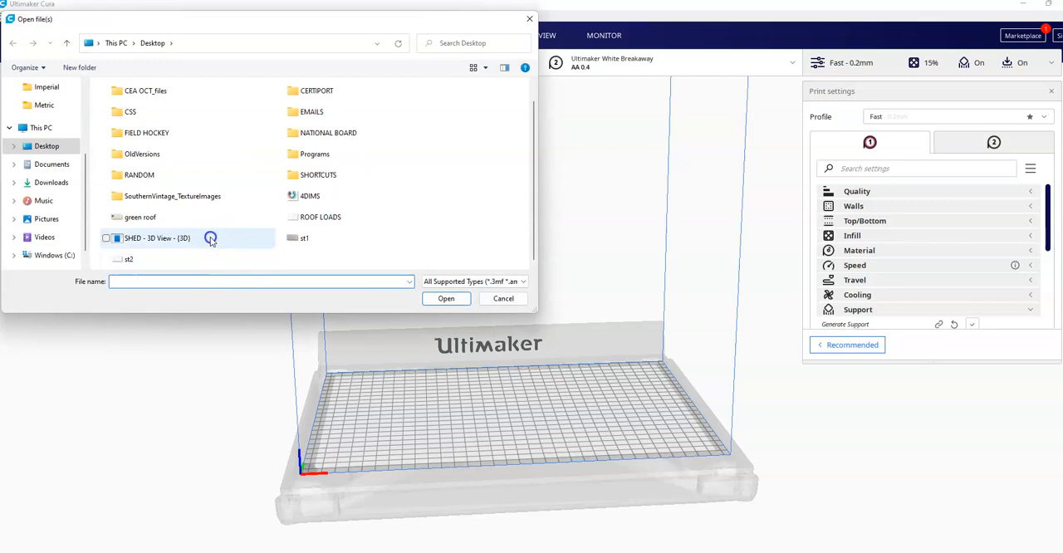
{"action": "left_click", "coordinate": [445, 299]}
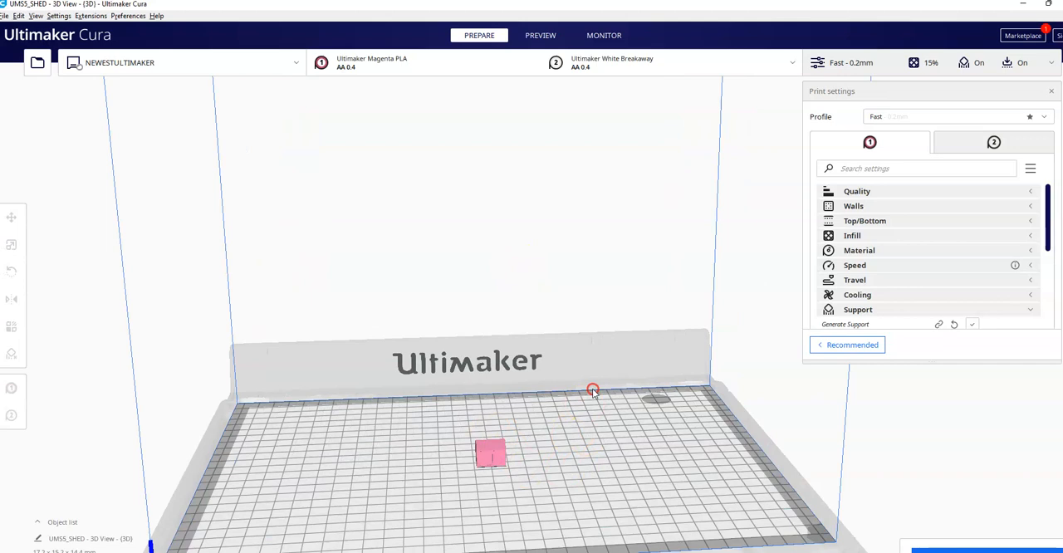
{"action": "left_click", "coordinate": [372, 63]}
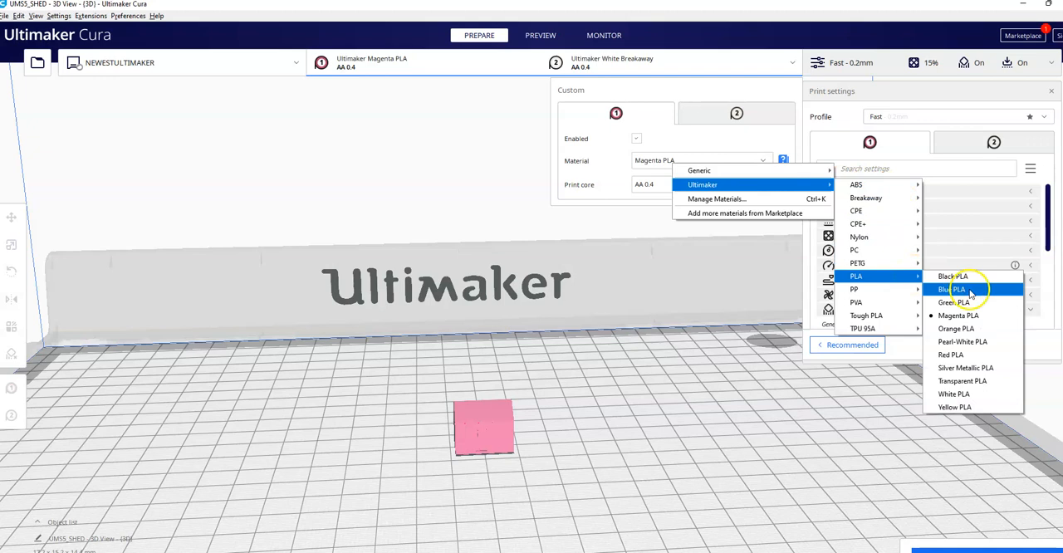
Step: Set the first extruder material to Ultimaker White PLA and orbit around the enlarged shed
{"action": "left_click", "coordinate": [953, 394]}
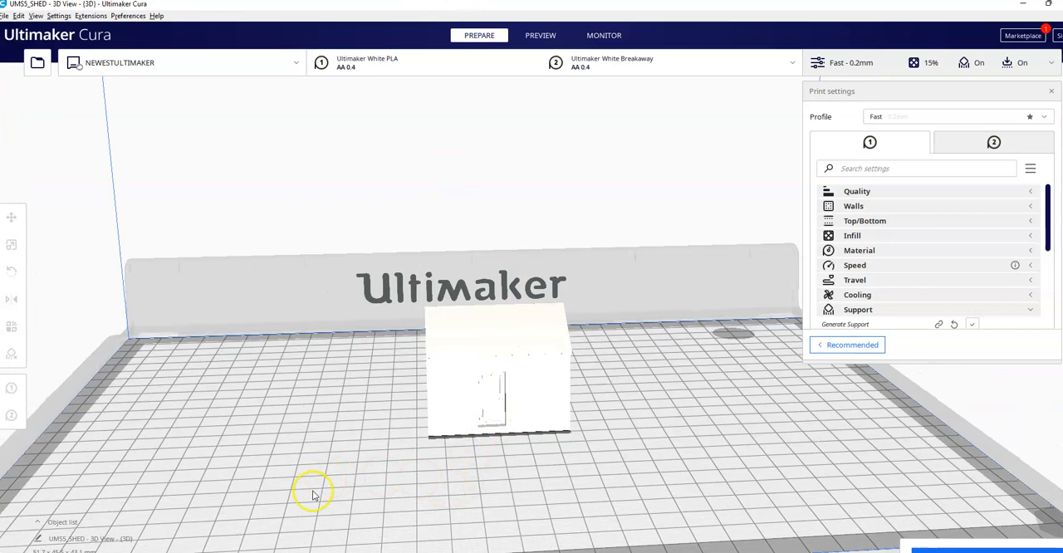
{"action": "left_click_drag", "start_coordinate": [314, 495], "coordinate": [584, 419]}
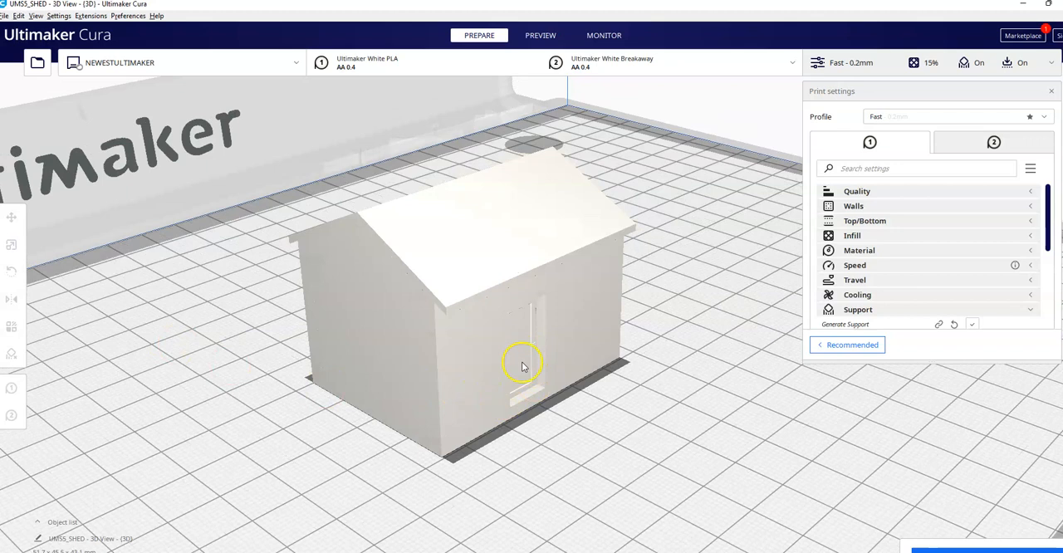
{"action": "mouse_move", "coordinate": [535, 319]}
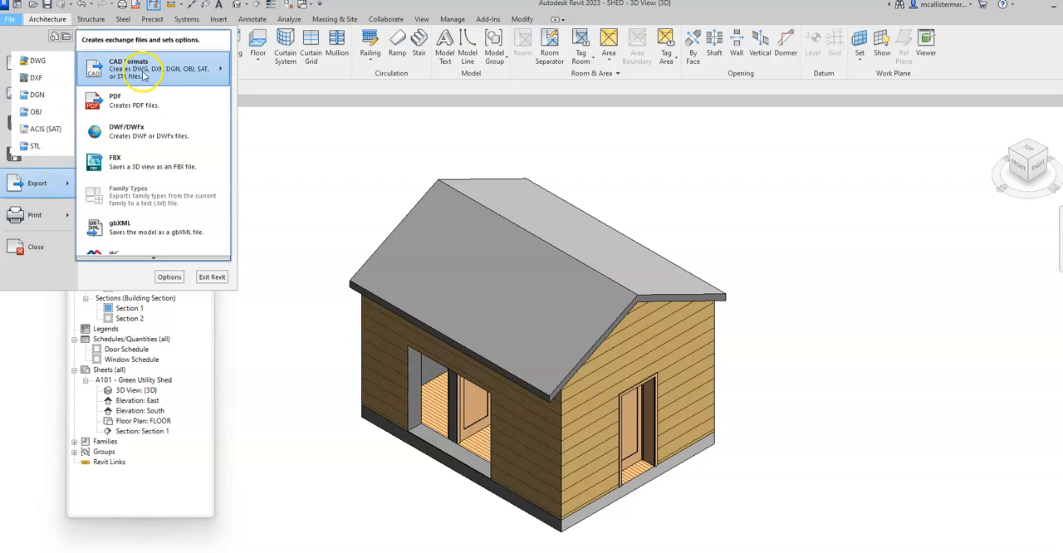
{"action": "left_click", "coordinate": [34, 147]}
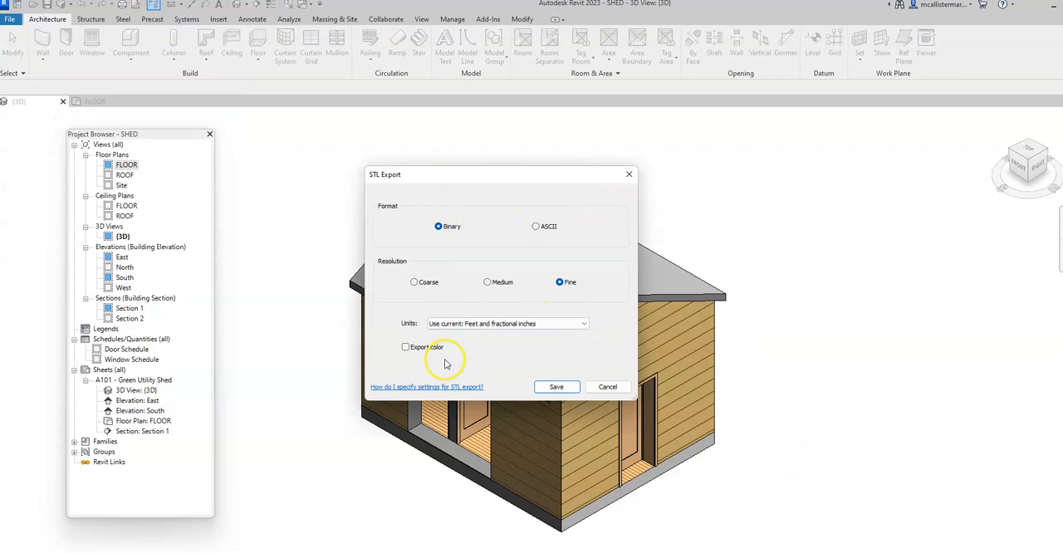
{"action": "left_click", "coordinate": [425, 386]}
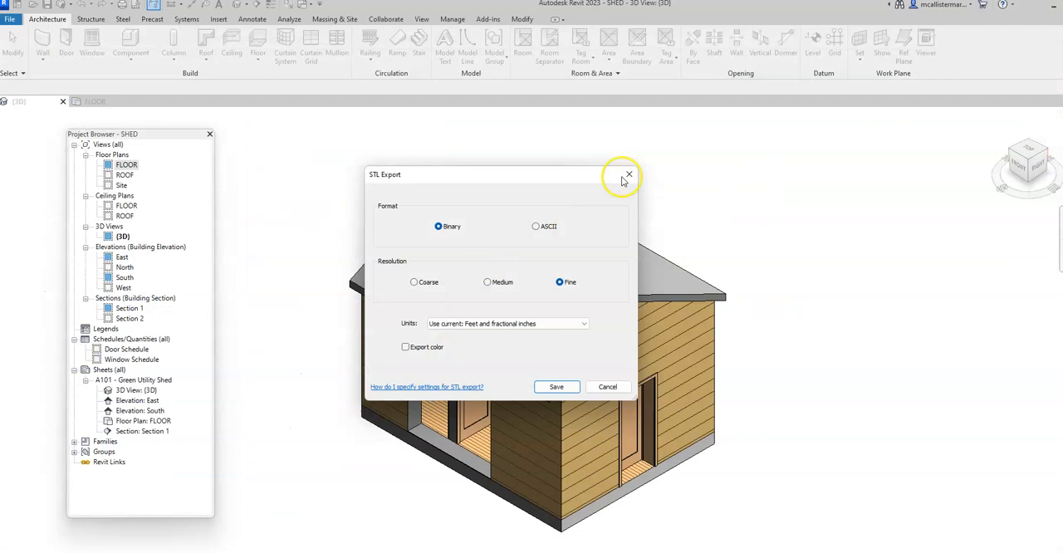
{"action": "left_click", "coordinate": [628, 175]}
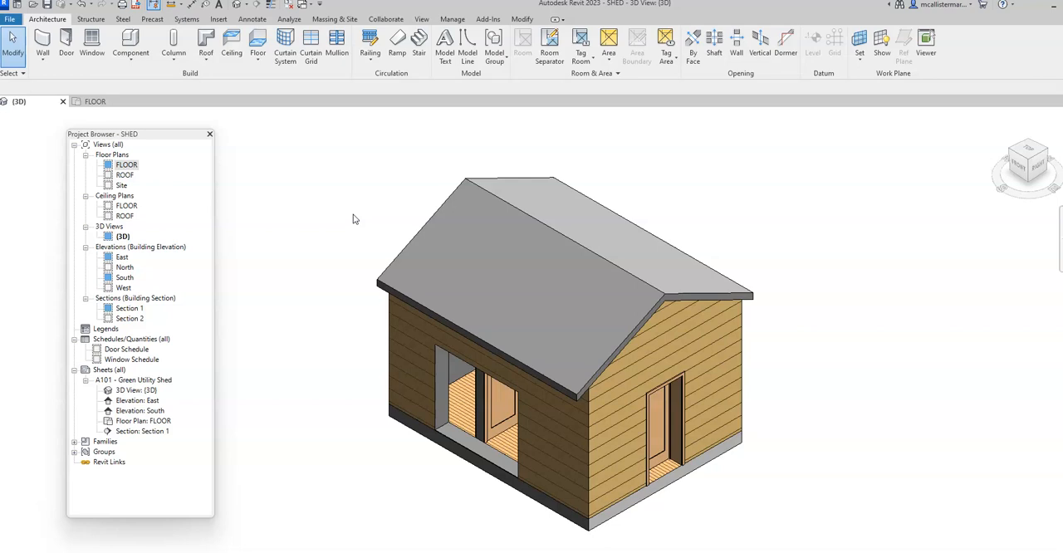